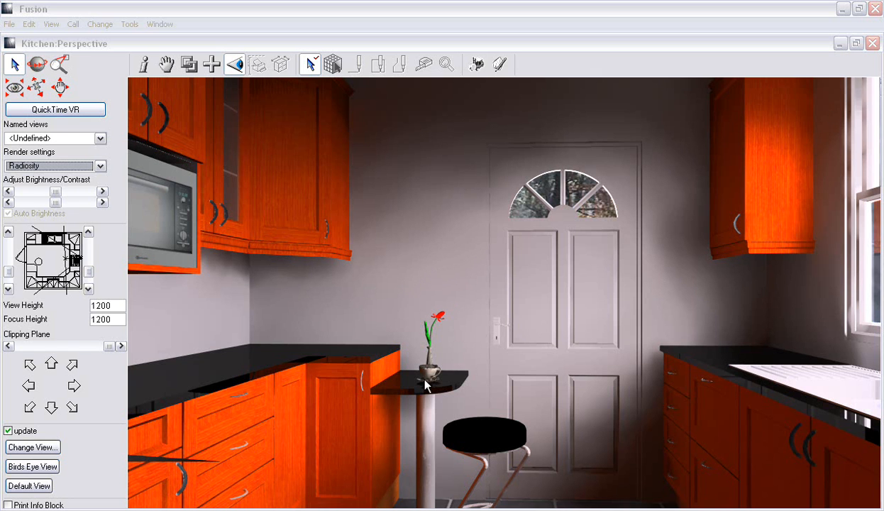
mouse_move(415, 395)
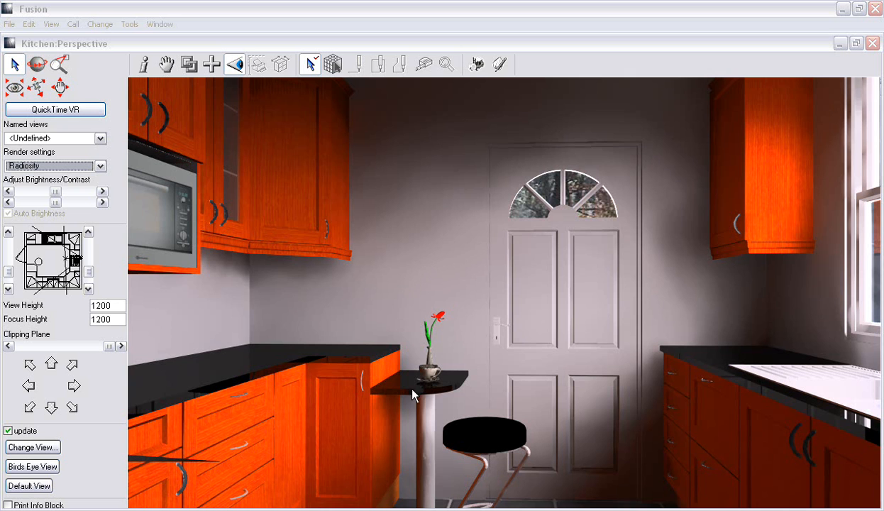
mouse_move(439, 447)
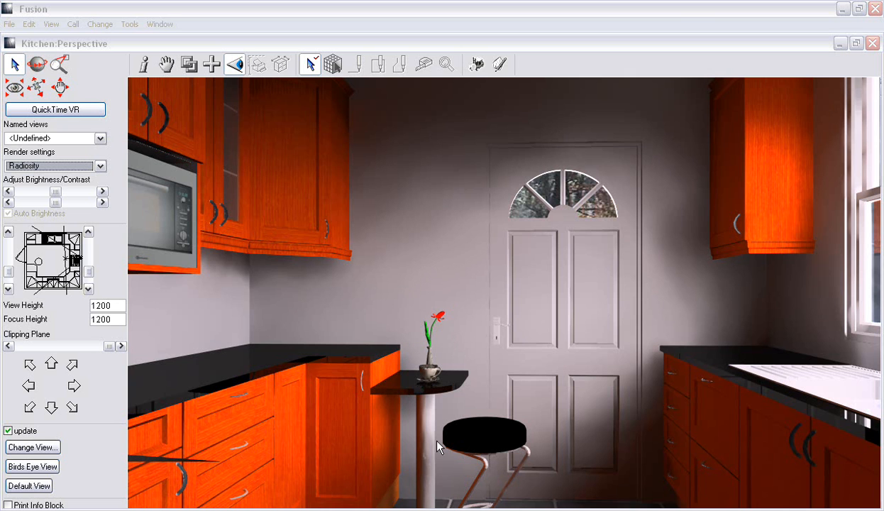
mouse_move(473, 376)
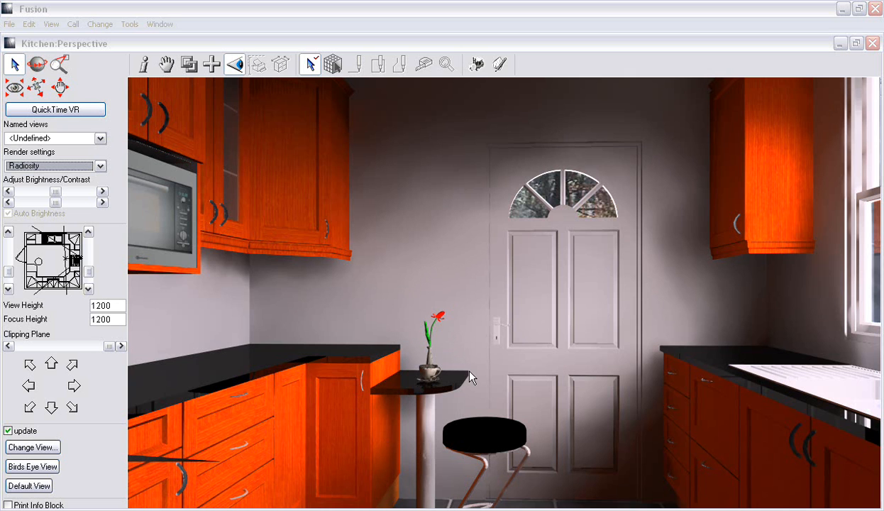
mouse_move(489, 319)
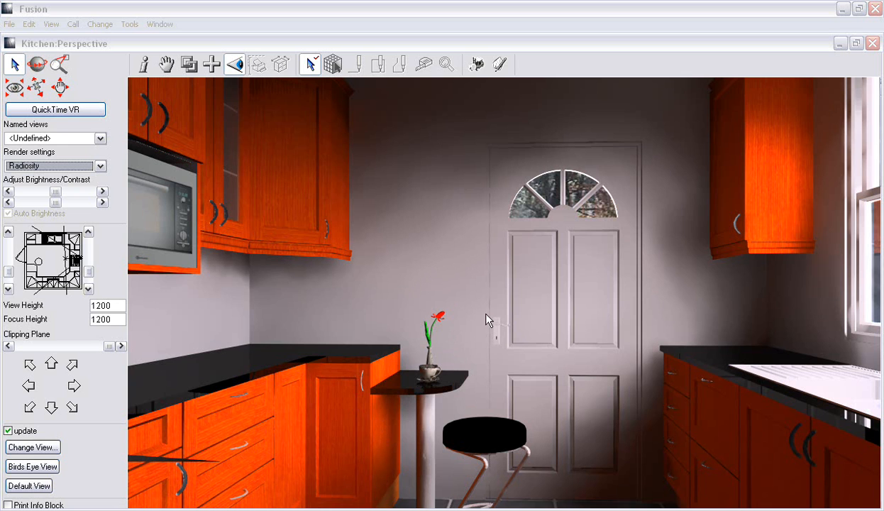
mouse_move(407, 389)
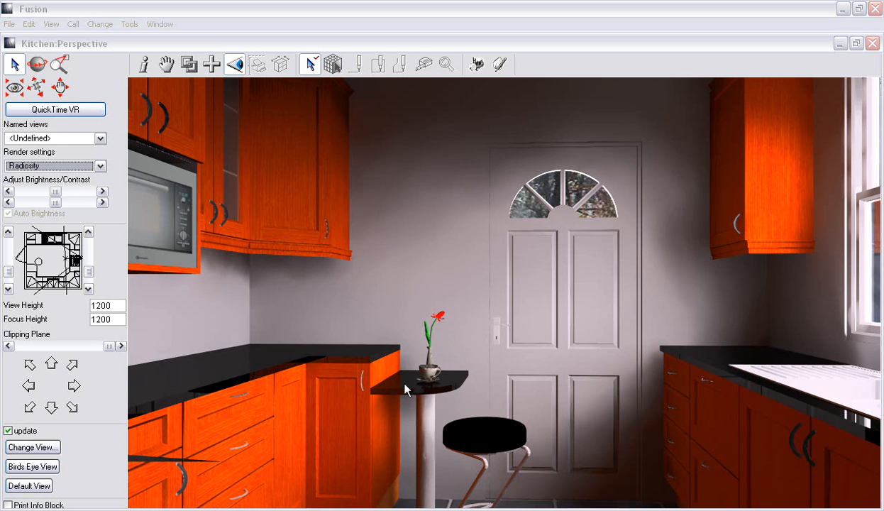
mouse_move(447, 396)
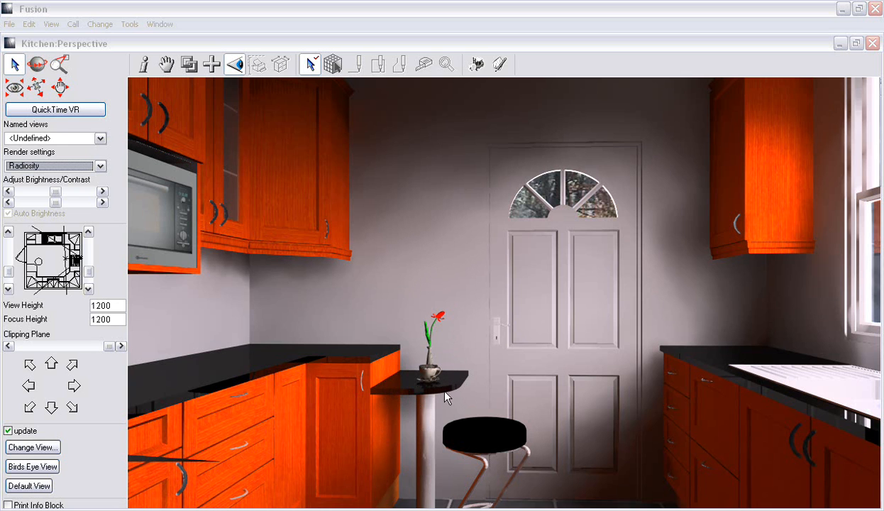
mouse_move(241, 481)
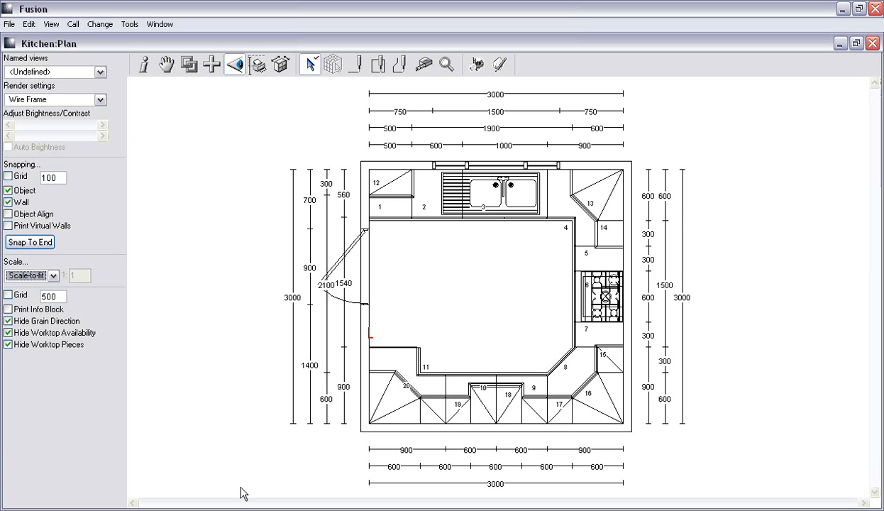
mouse_move(382, 321)
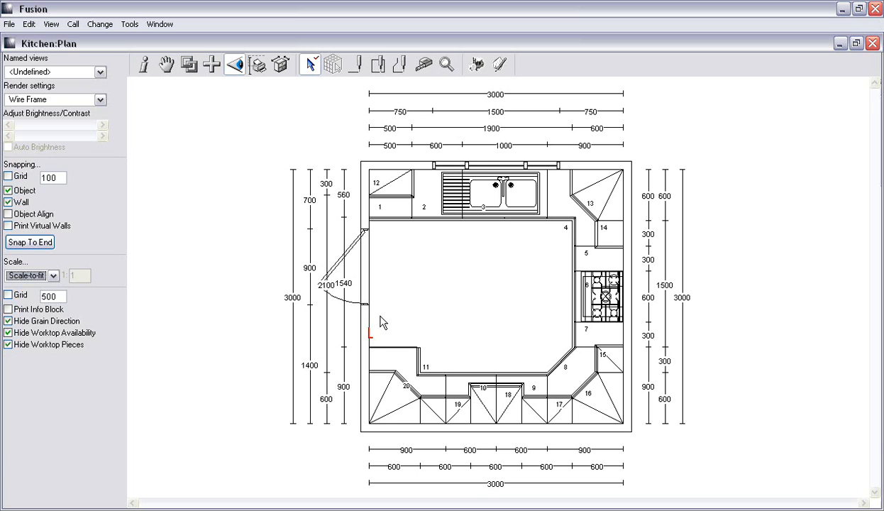
mouse_move(379, 355)
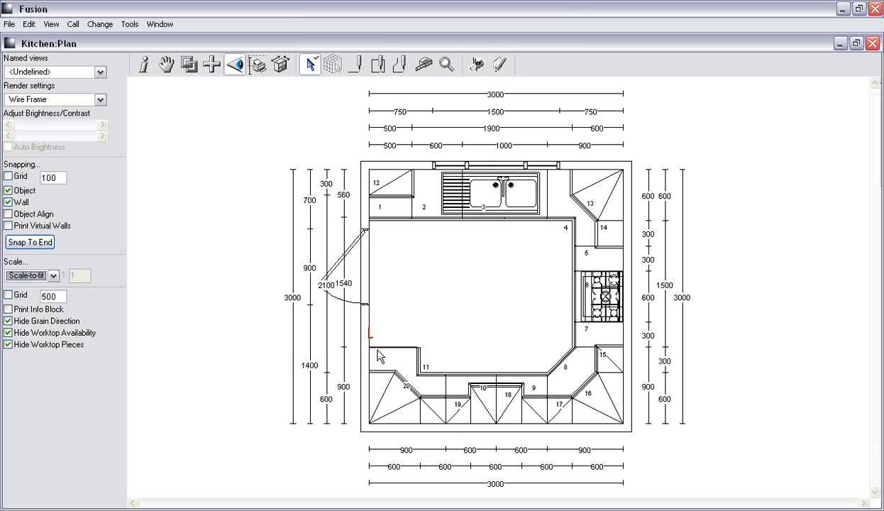
mouse_move(388, 328)
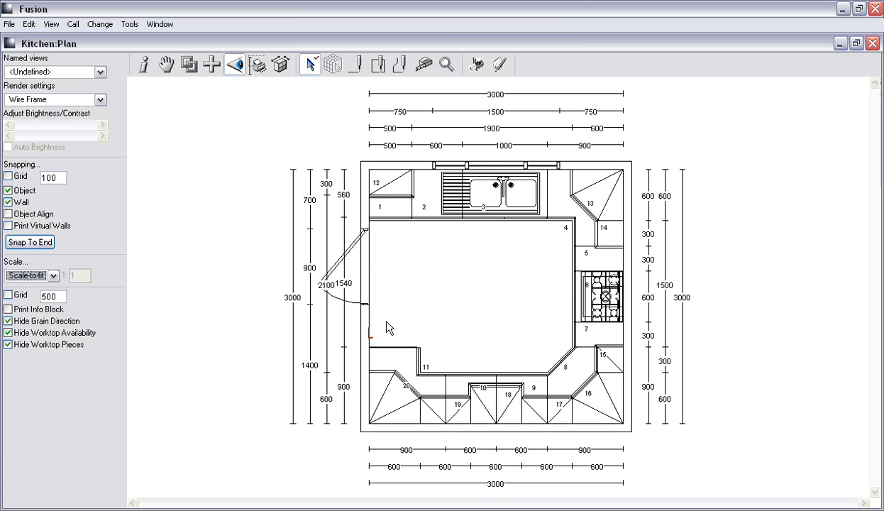
mouse_move(381, 353)
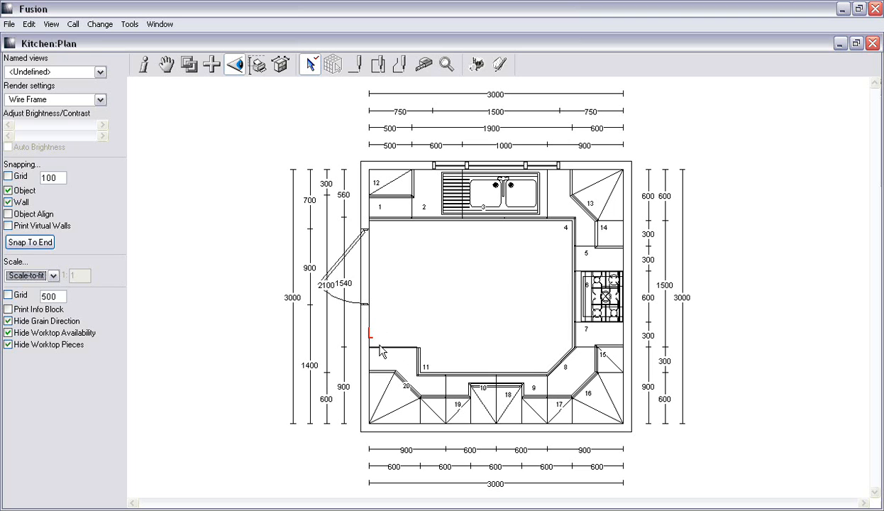
Open the Call menu to reach the Edit Worktops command
click(72, 23)
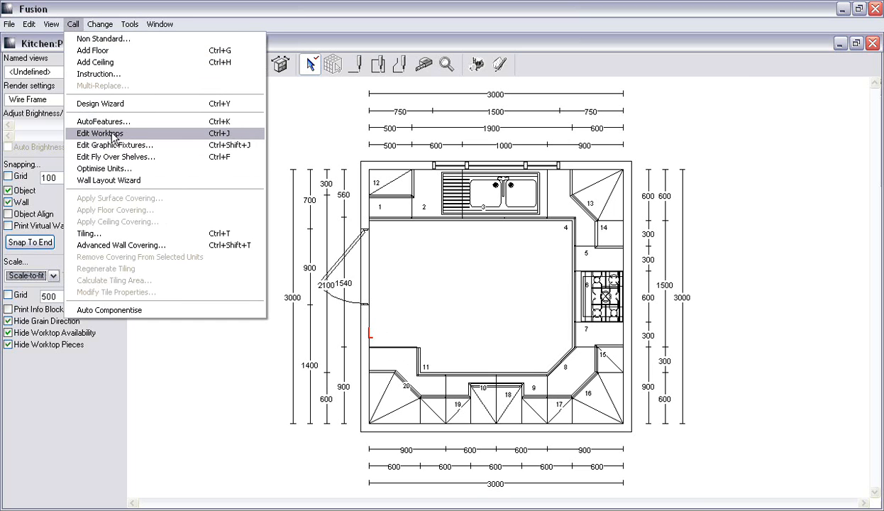
Enter worktop editing mode to show the kitchen worktop's editable edge points
click(99, 134)
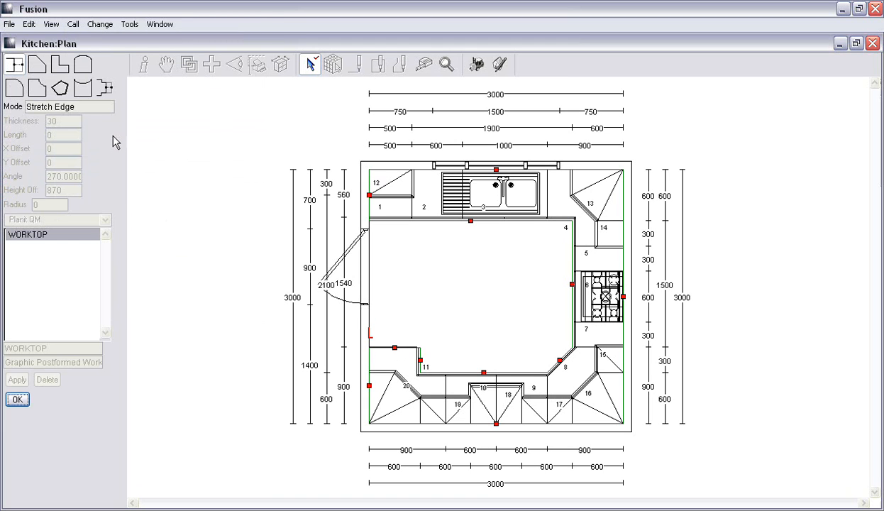
mouse_move(373, 240)
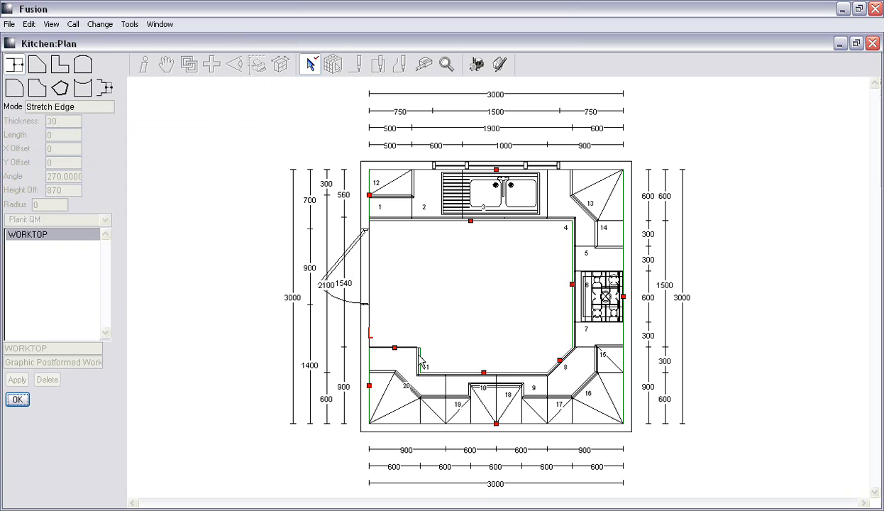
mouse_move(37, 65)
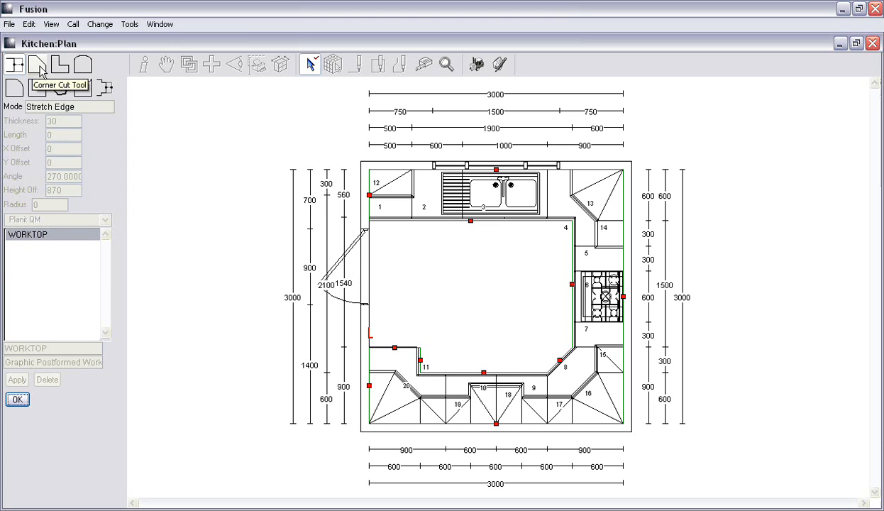
mouse_move(25, 88)
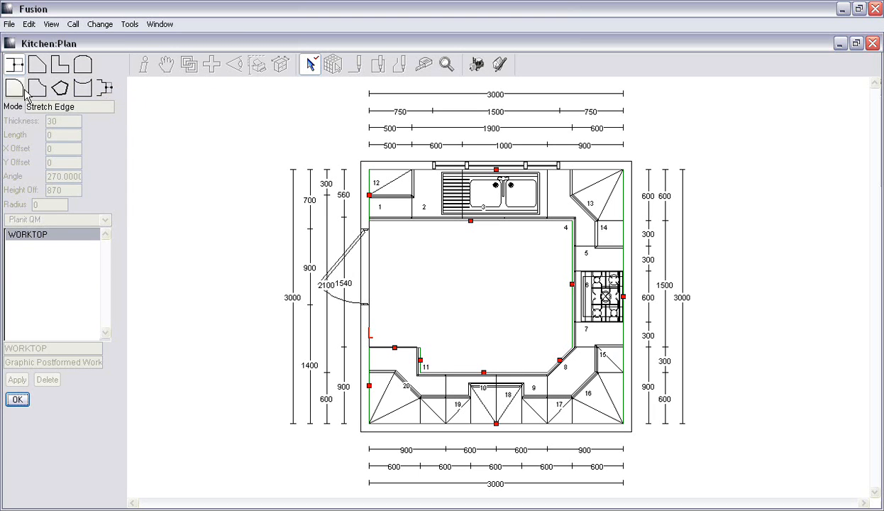
mouse_move(60, 87)
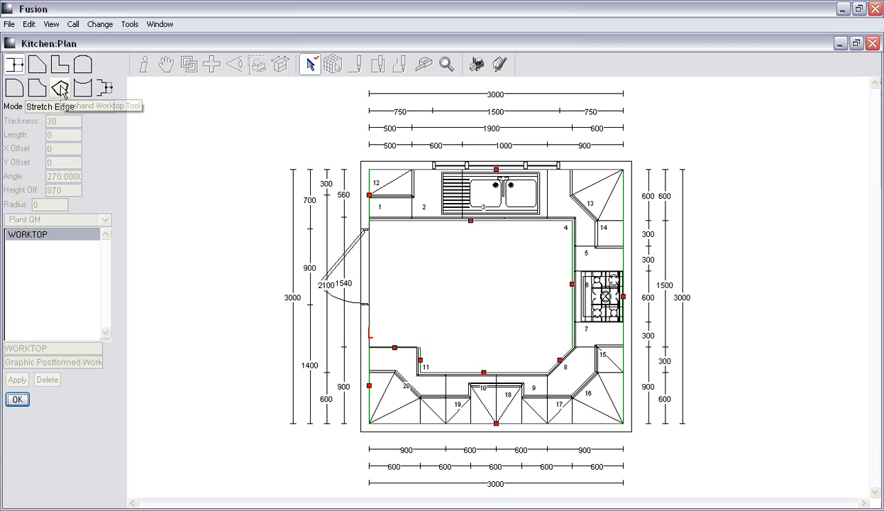
mouse_move(61, 87)
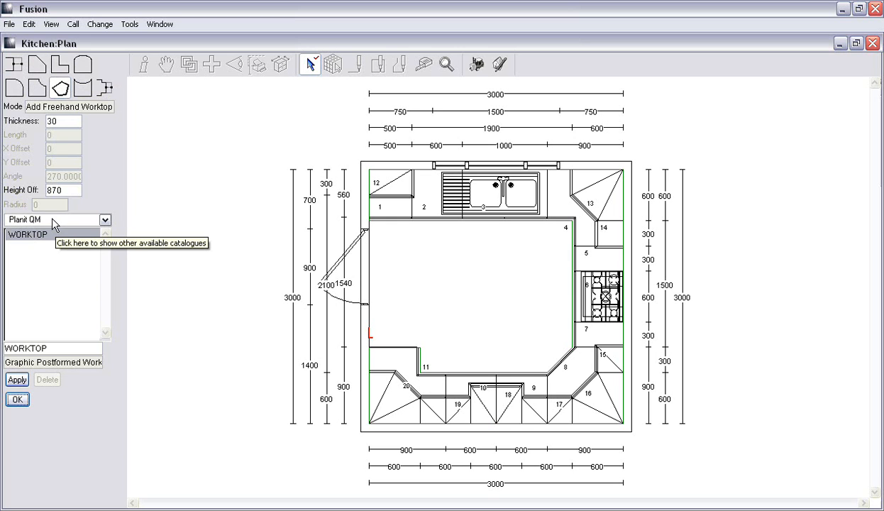
mouse_move(248, 295)
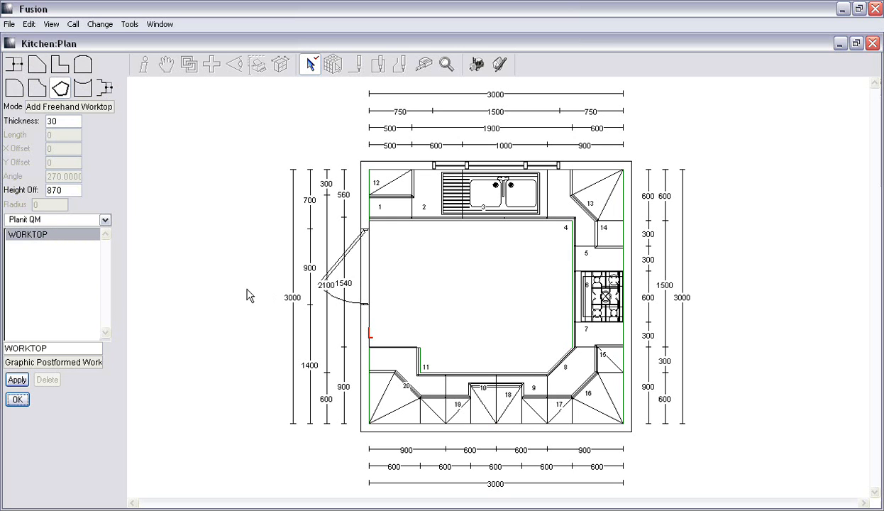
mouse_move(375, 354)
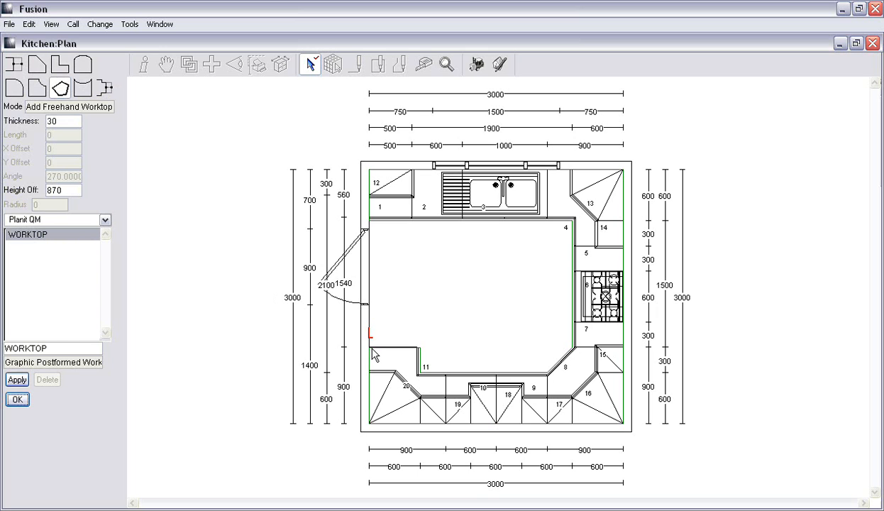
mouse_move(253, 264)
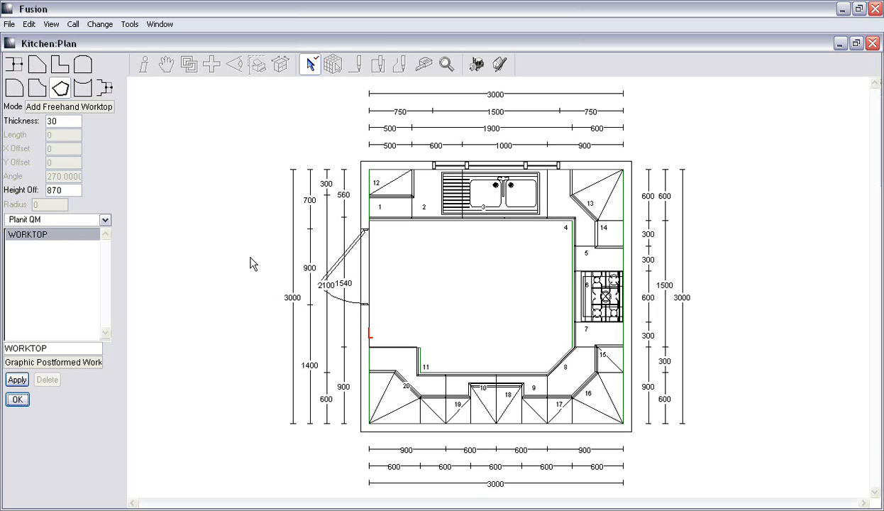
Set the freehand worktop height to 720 and trace its first 600 side
click(63, 190)
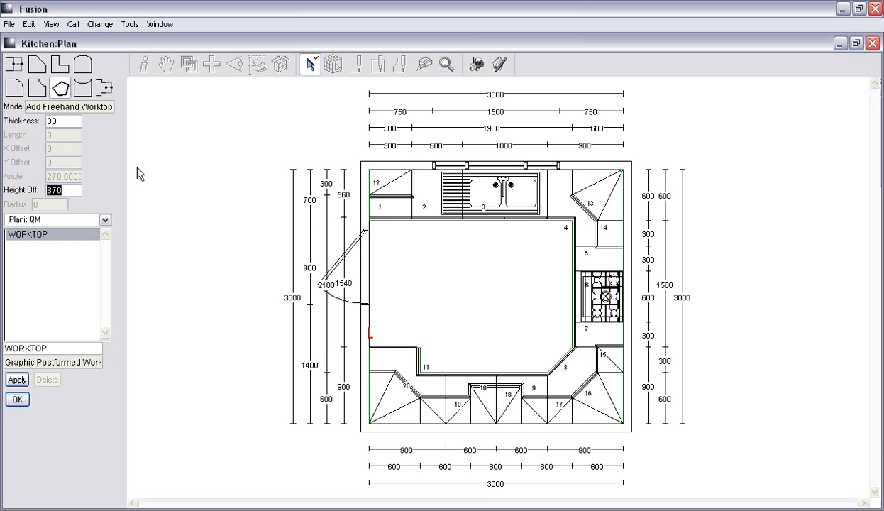
text(720)
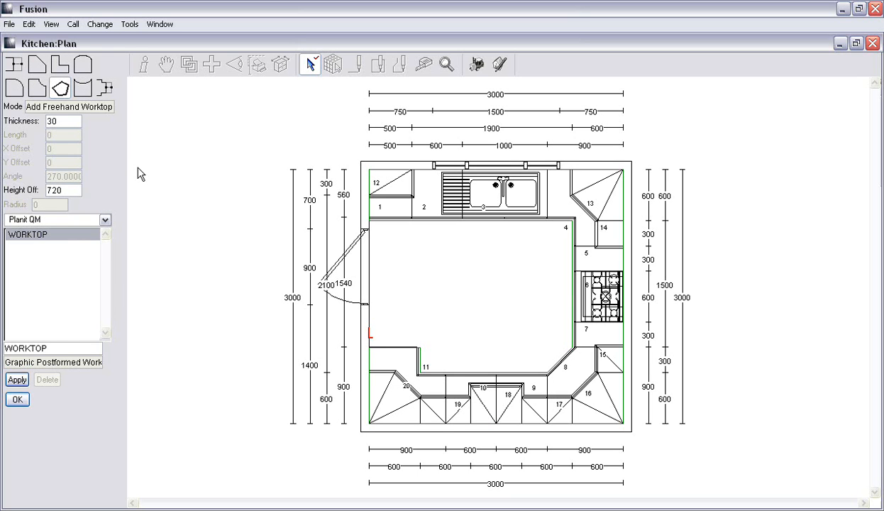
mouse_move(381, 357)
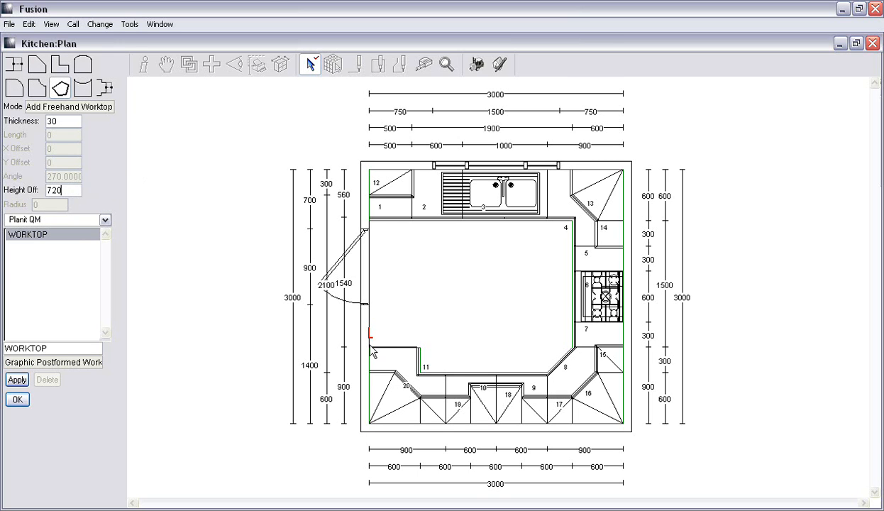
mouse_move(374, 352)
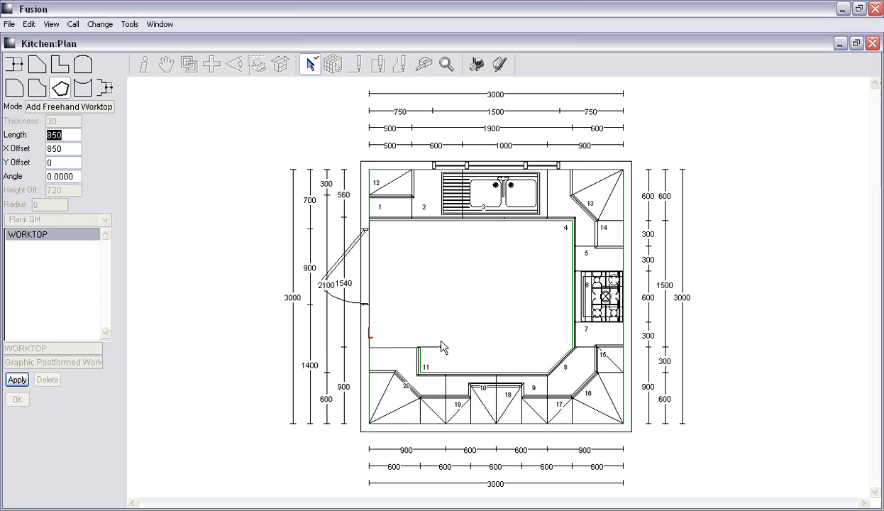
text(600)
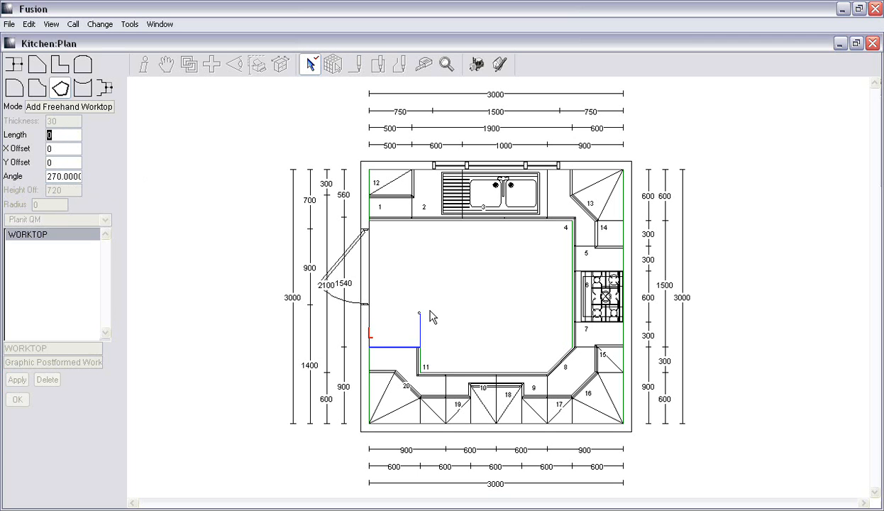
click(368, 312)
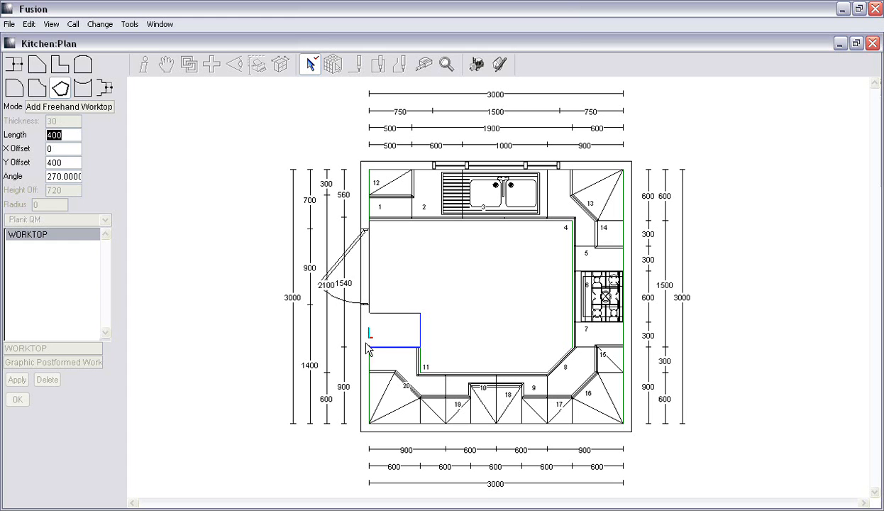
mouse_move(365, 354)
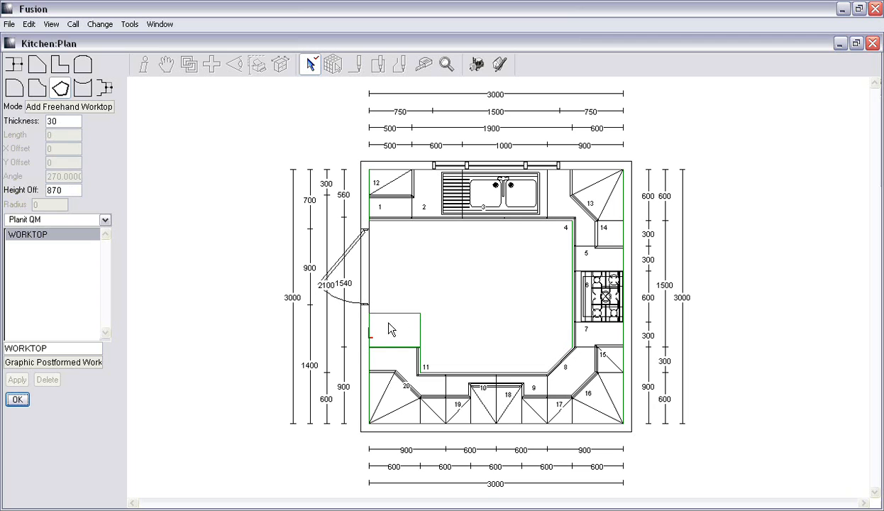
mouse_move(398, 326)
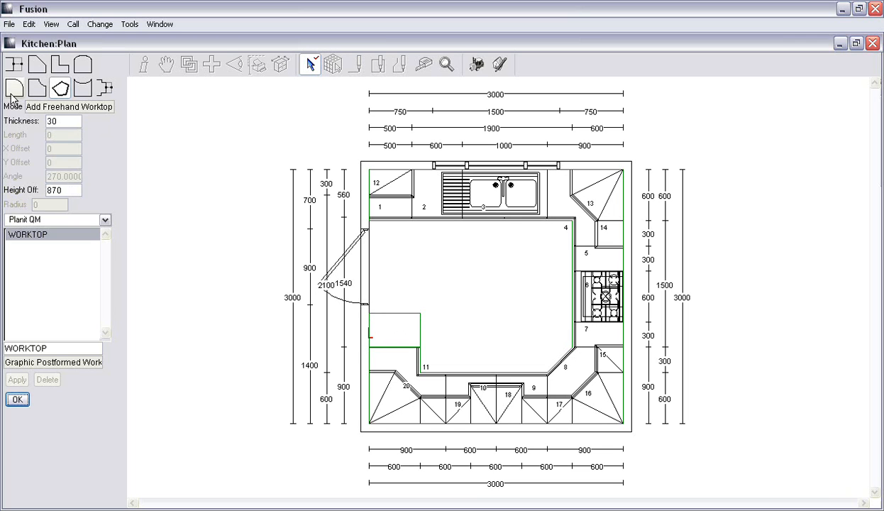
mouse_move(13, 88)
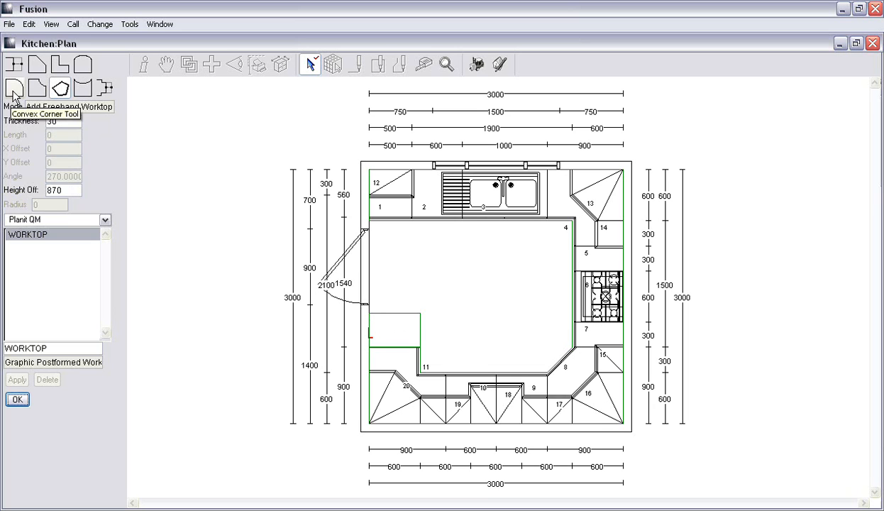
Select the Convex Corner tool to round the breakfast bar's outer corner
click(14, 88)
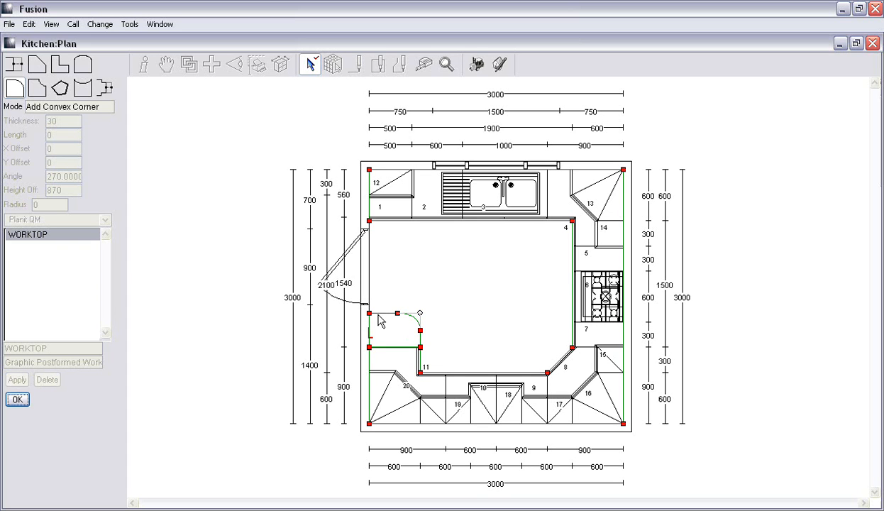
mouse_move(368, 338)
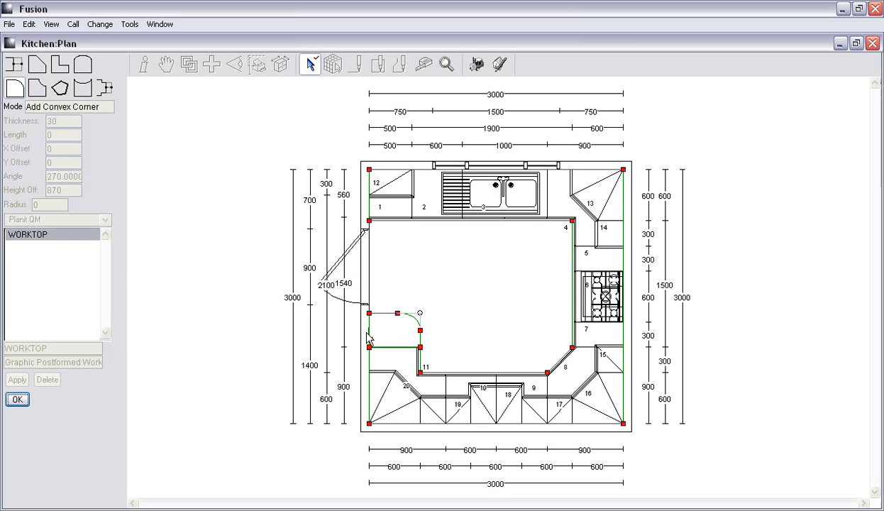
mouse_move(381, 330)
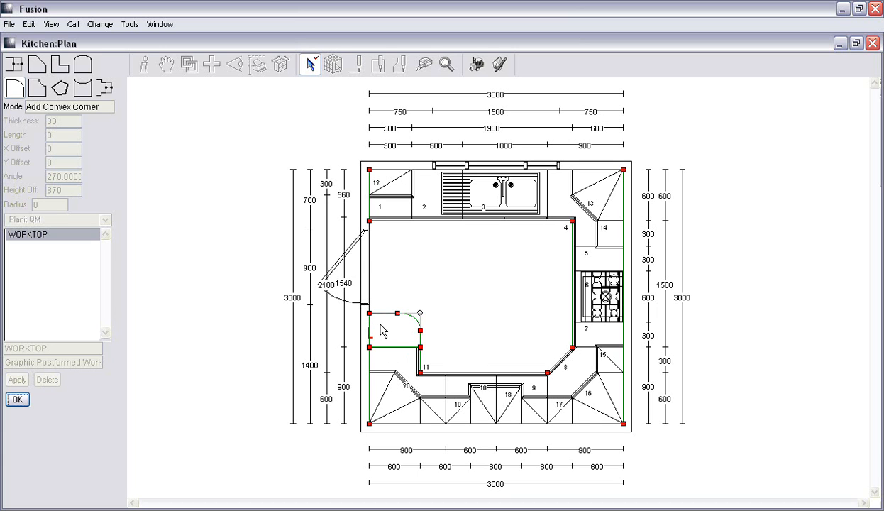
mouse_move(585, 471)
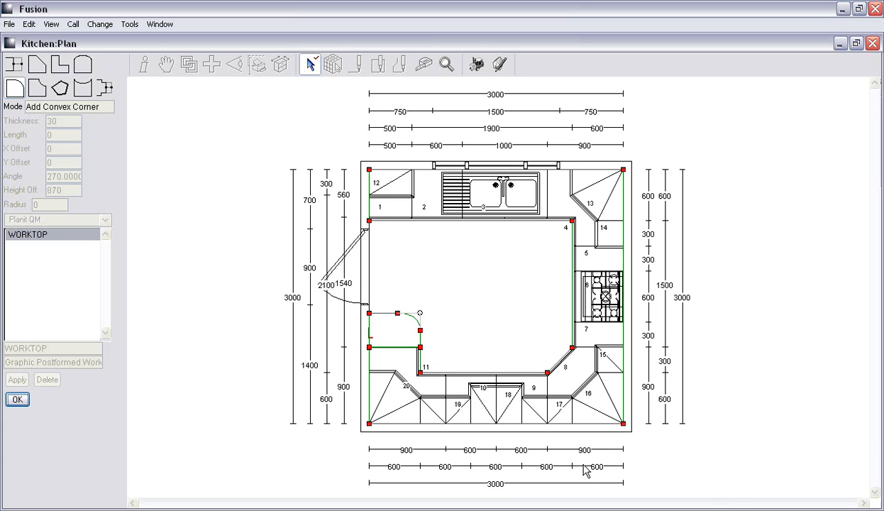